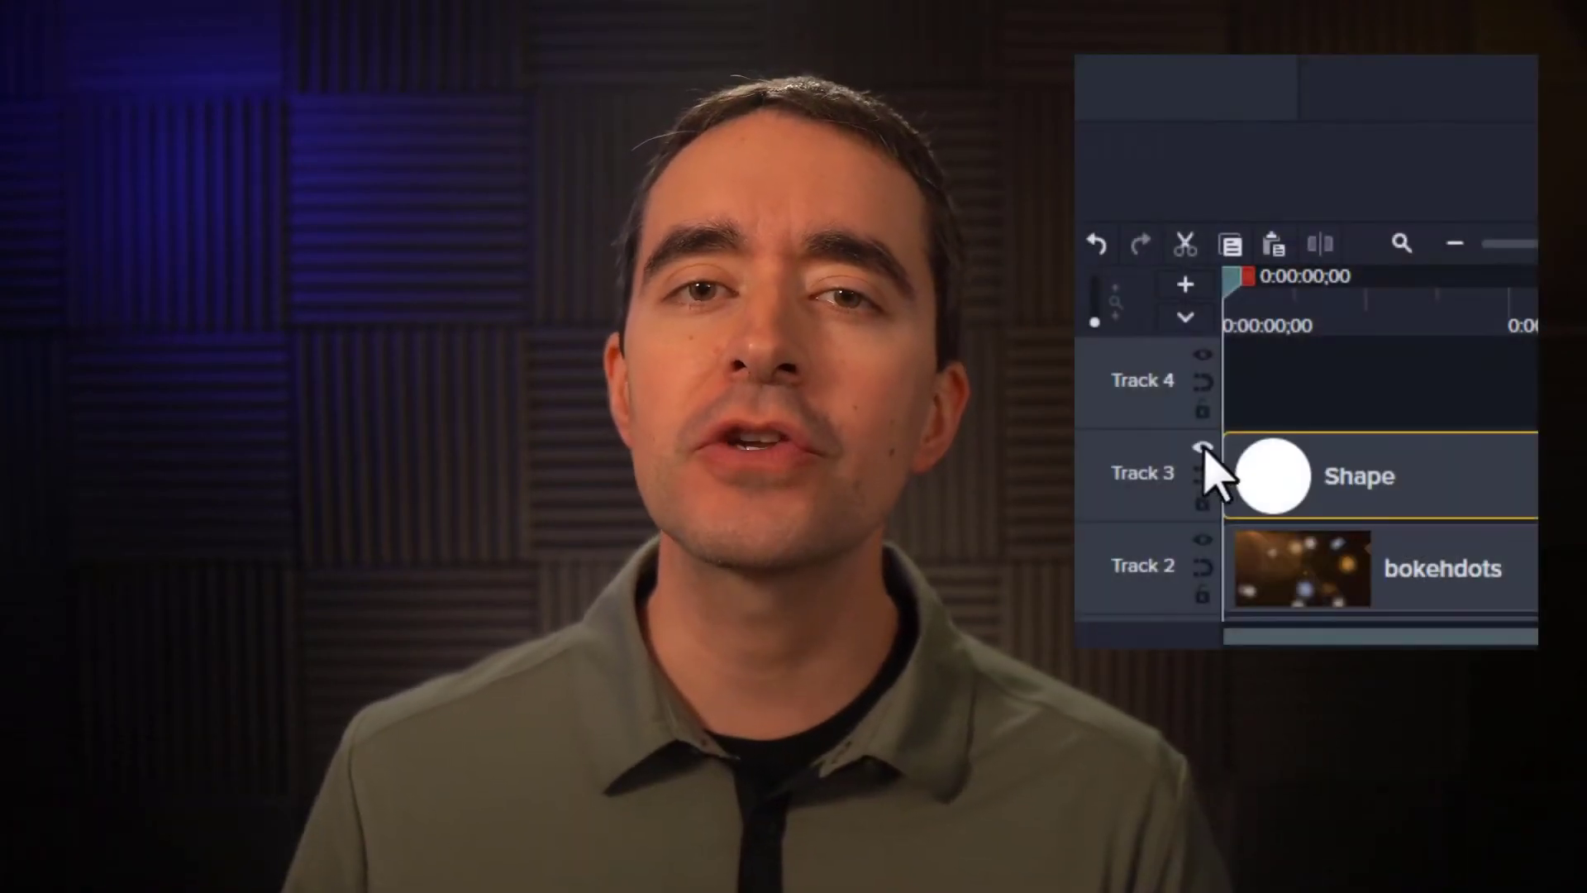
# Move the yellow circle over the presenter's face in the corner of the frame
pyautogui.click(1207, 449)
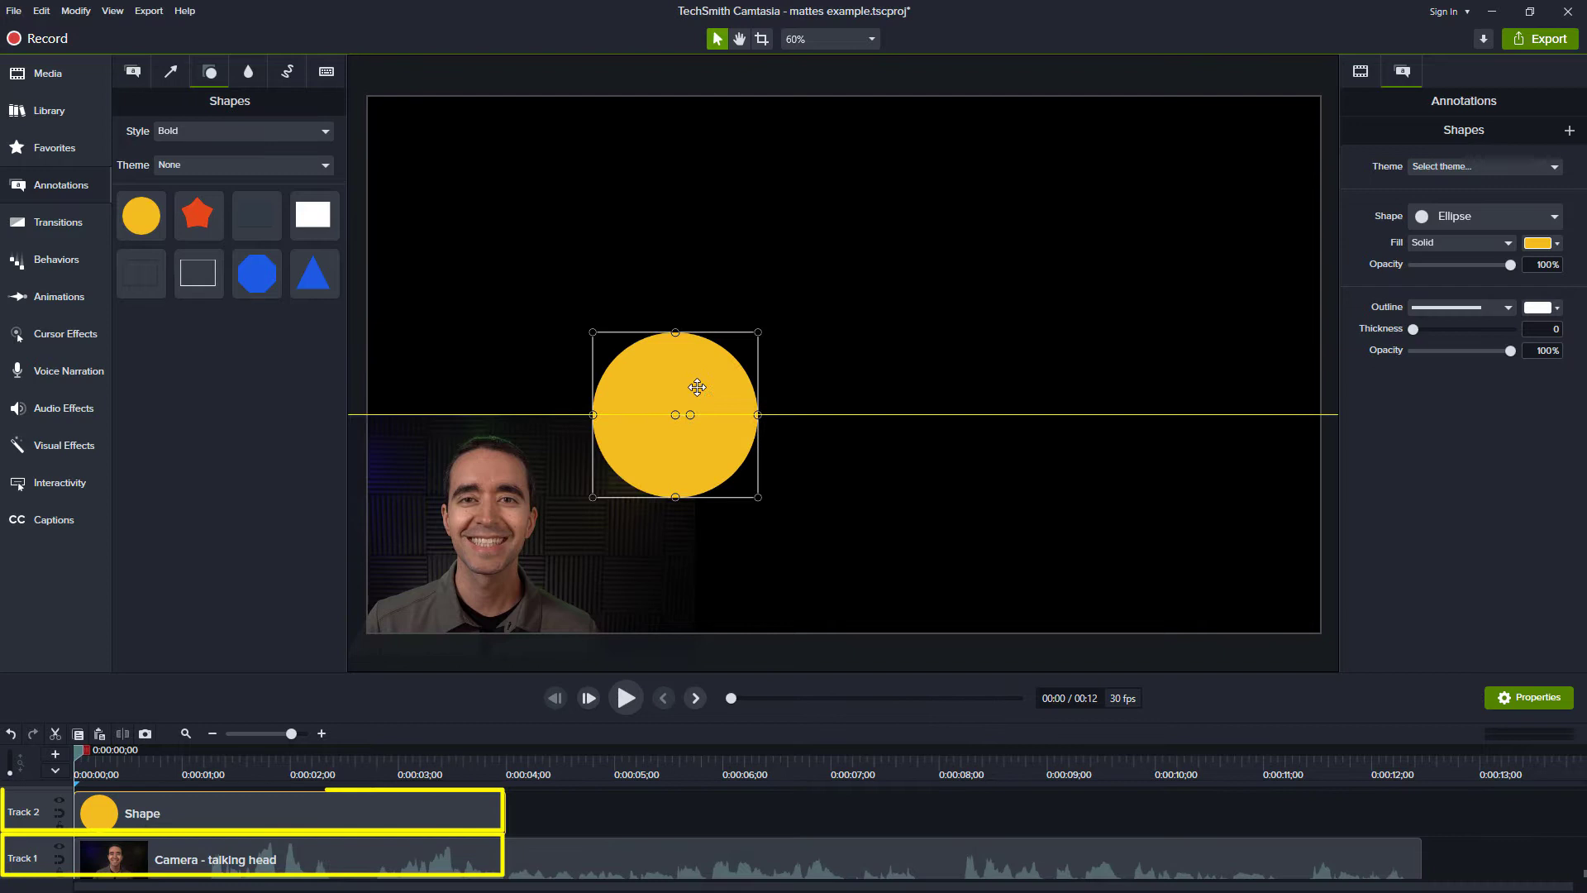
pyautogui.moveTo(696, 387); pyautogui.dragTo(483, 498)
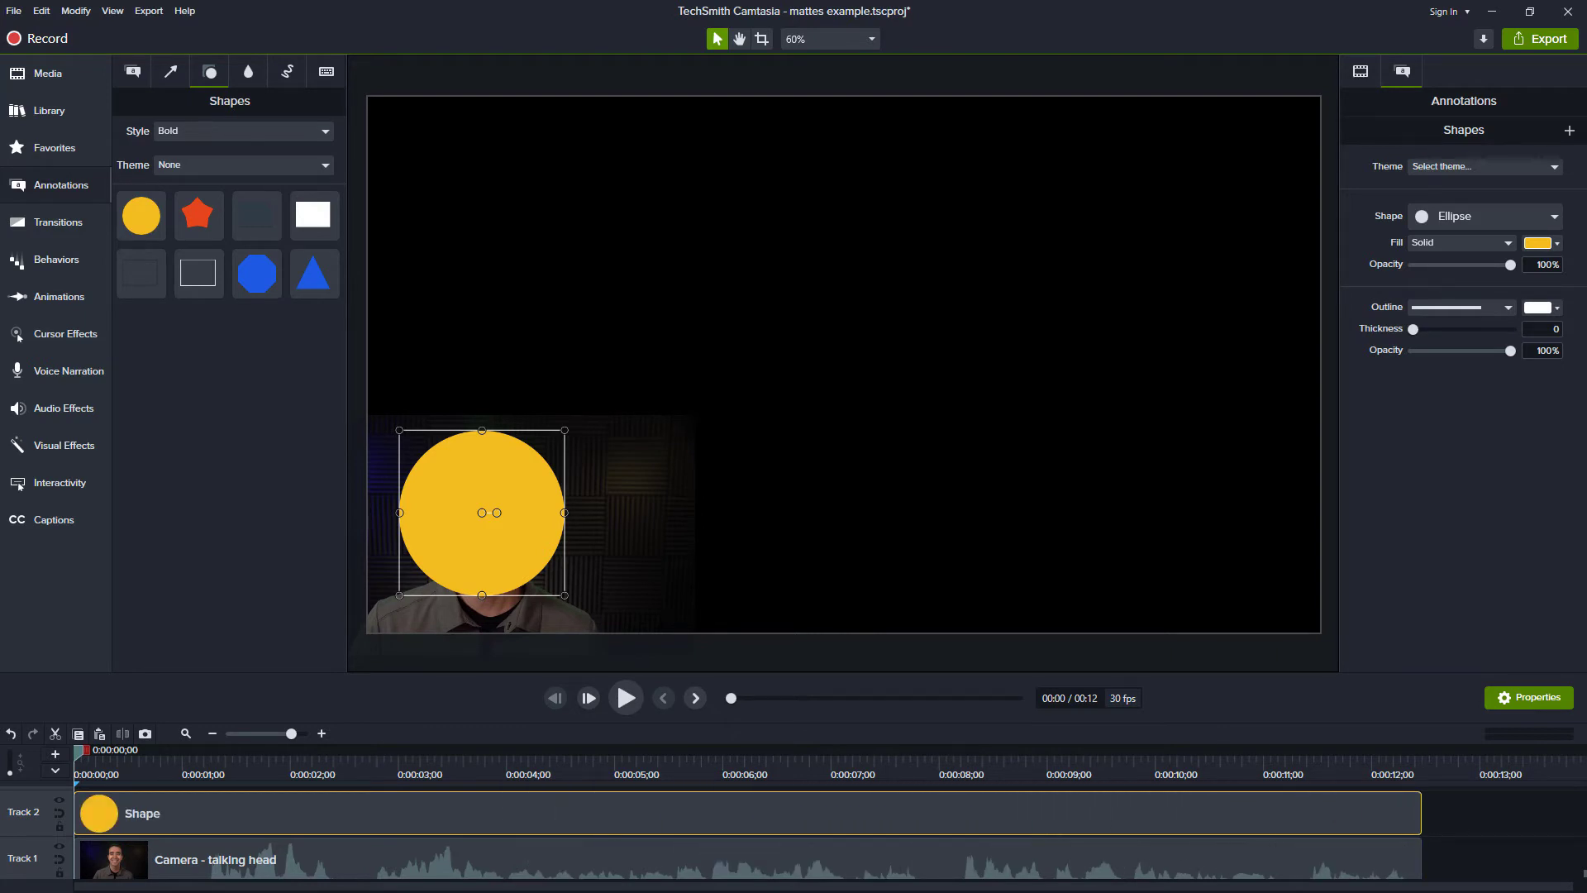
pyautogui.click(65, 445)
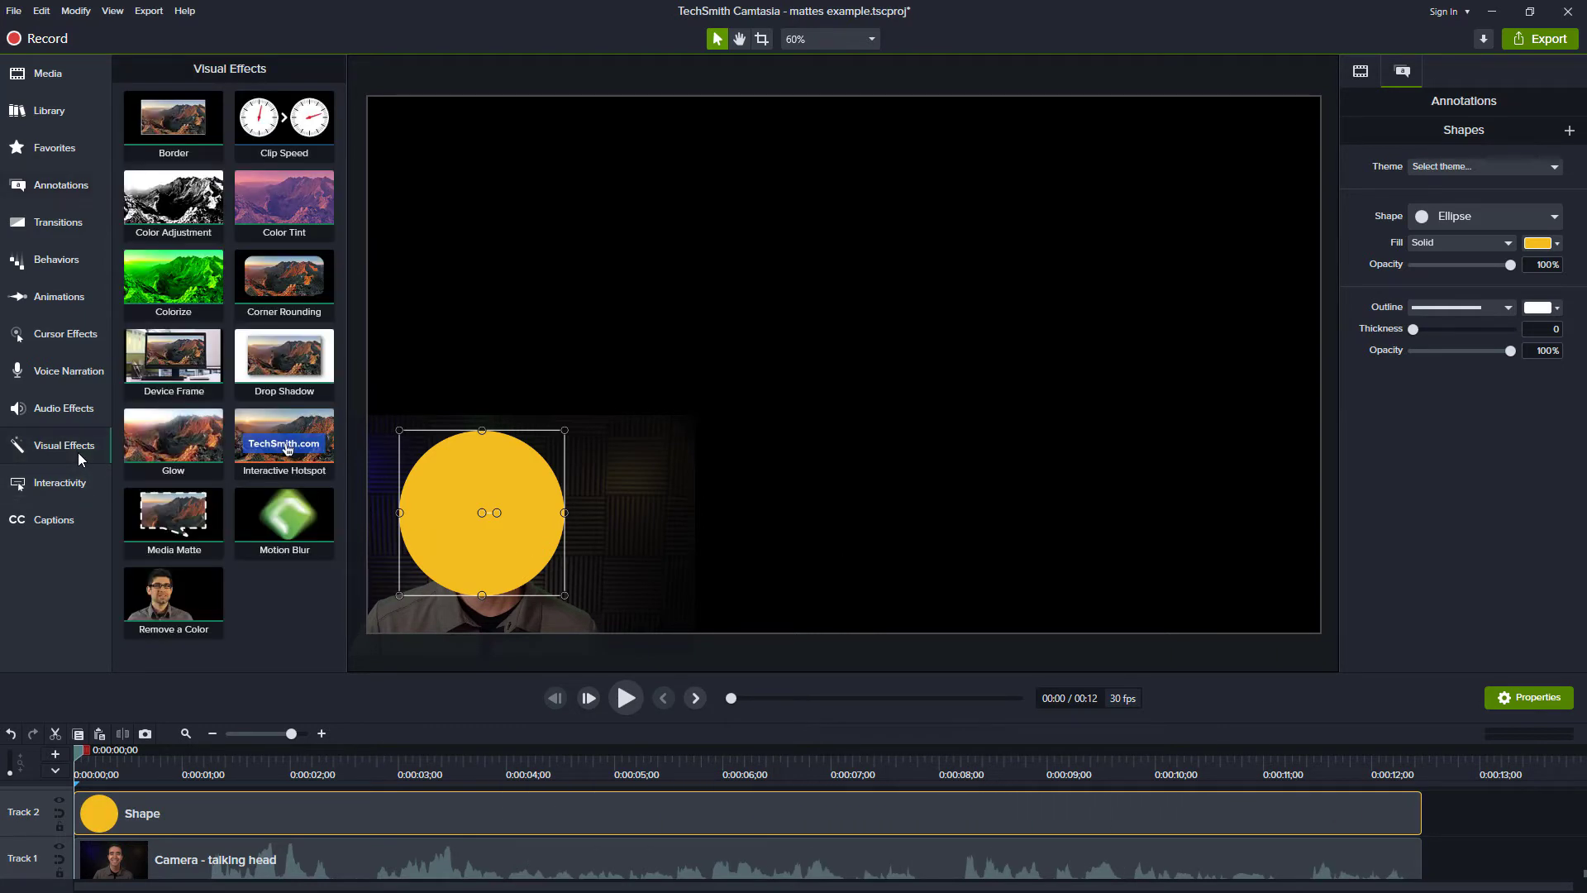
# Apply Media Matte to the circle so the face shows inside a round frame
pyautogui.click(172, 511)
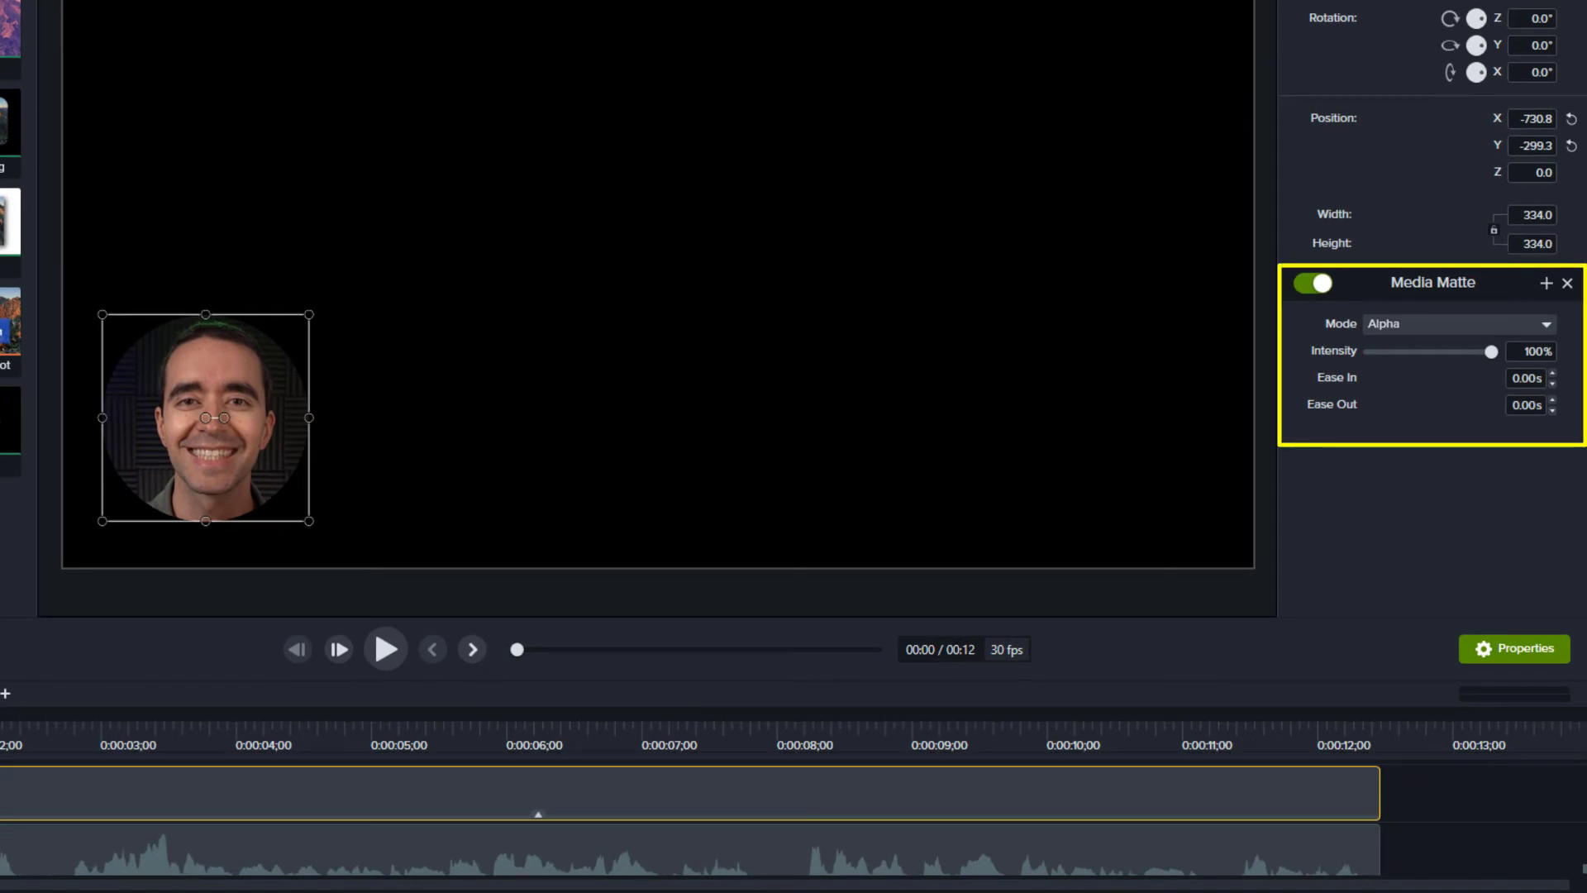
pyautogui.click(1458, 324)
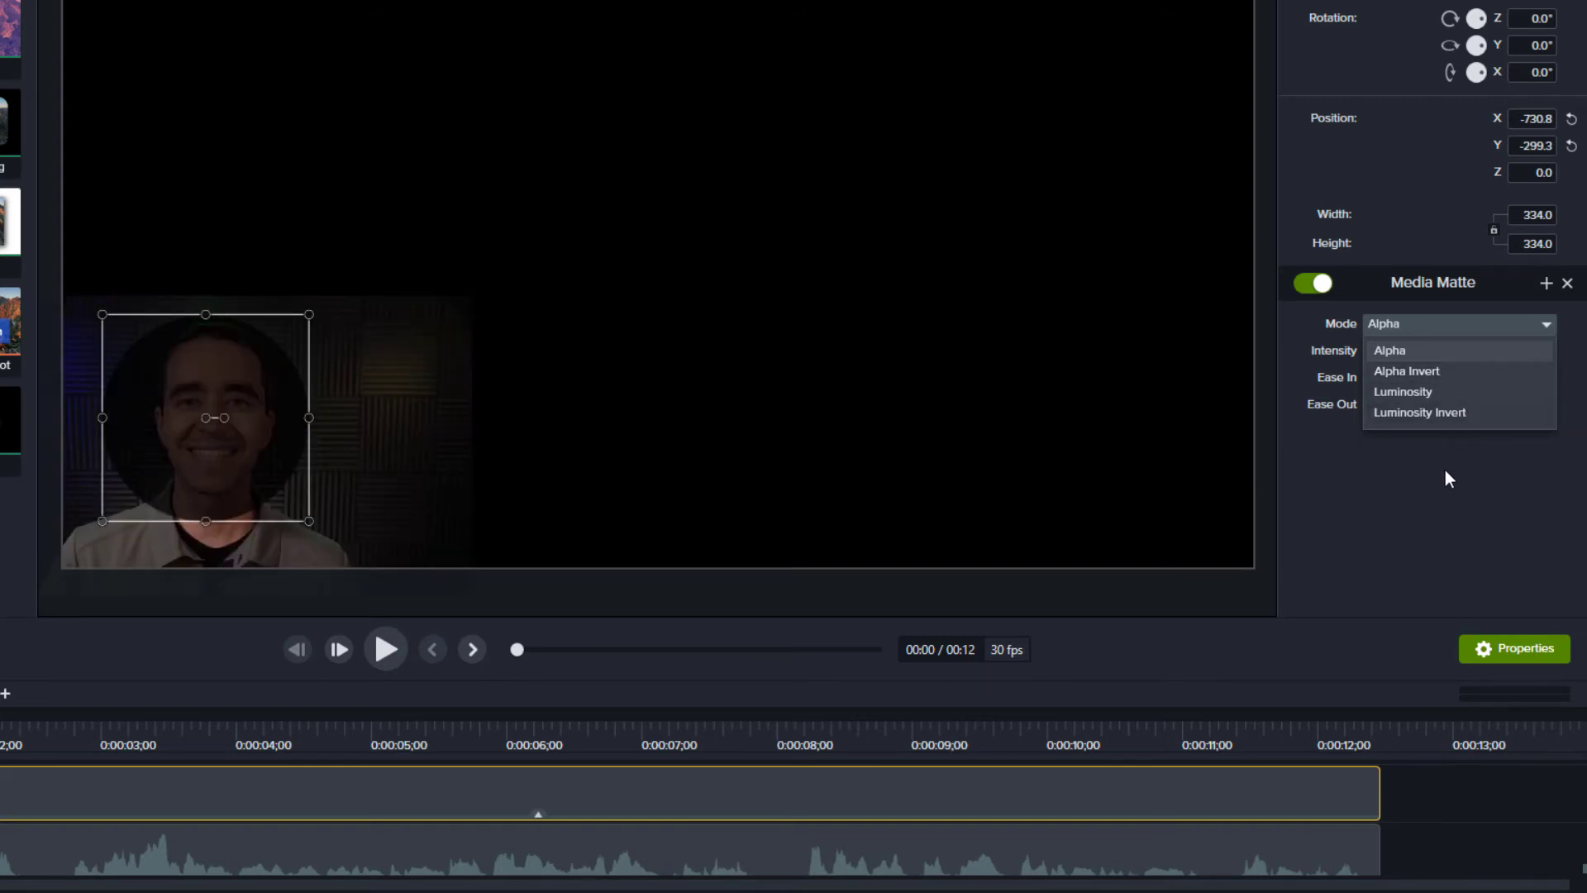
pyautogui.click(1389, 349)
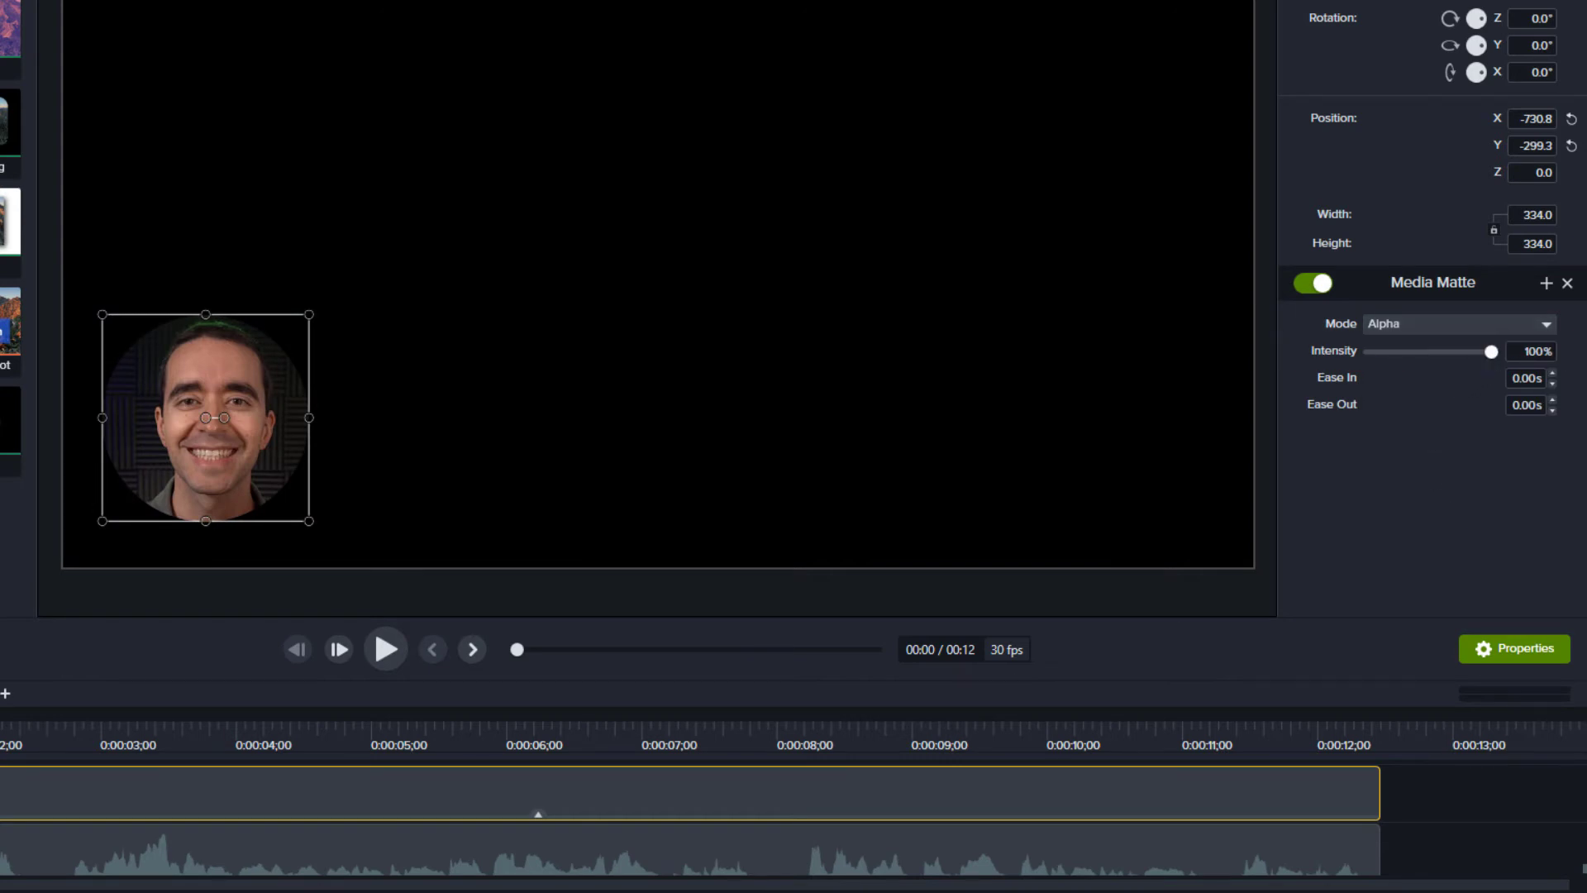
# Lower the Media Matte intensity from 100% to 50%, then 0%, then raise it again
pyautogui.click(1531, 351)
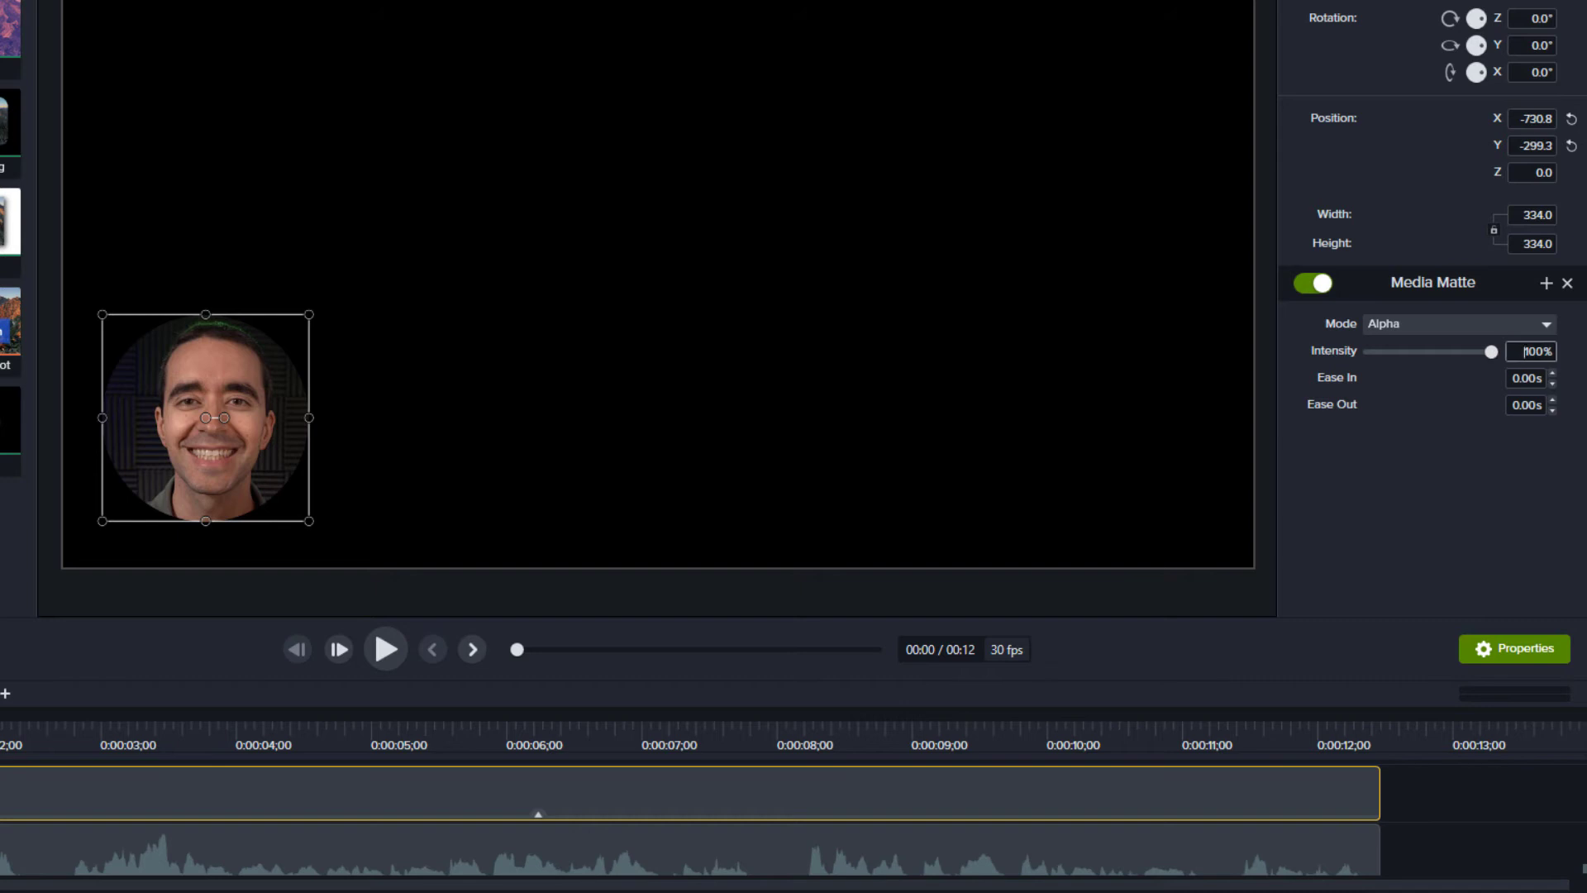
pyautogui.moveTo(1488, 351); pyautogui.dragTo(1430, 351)
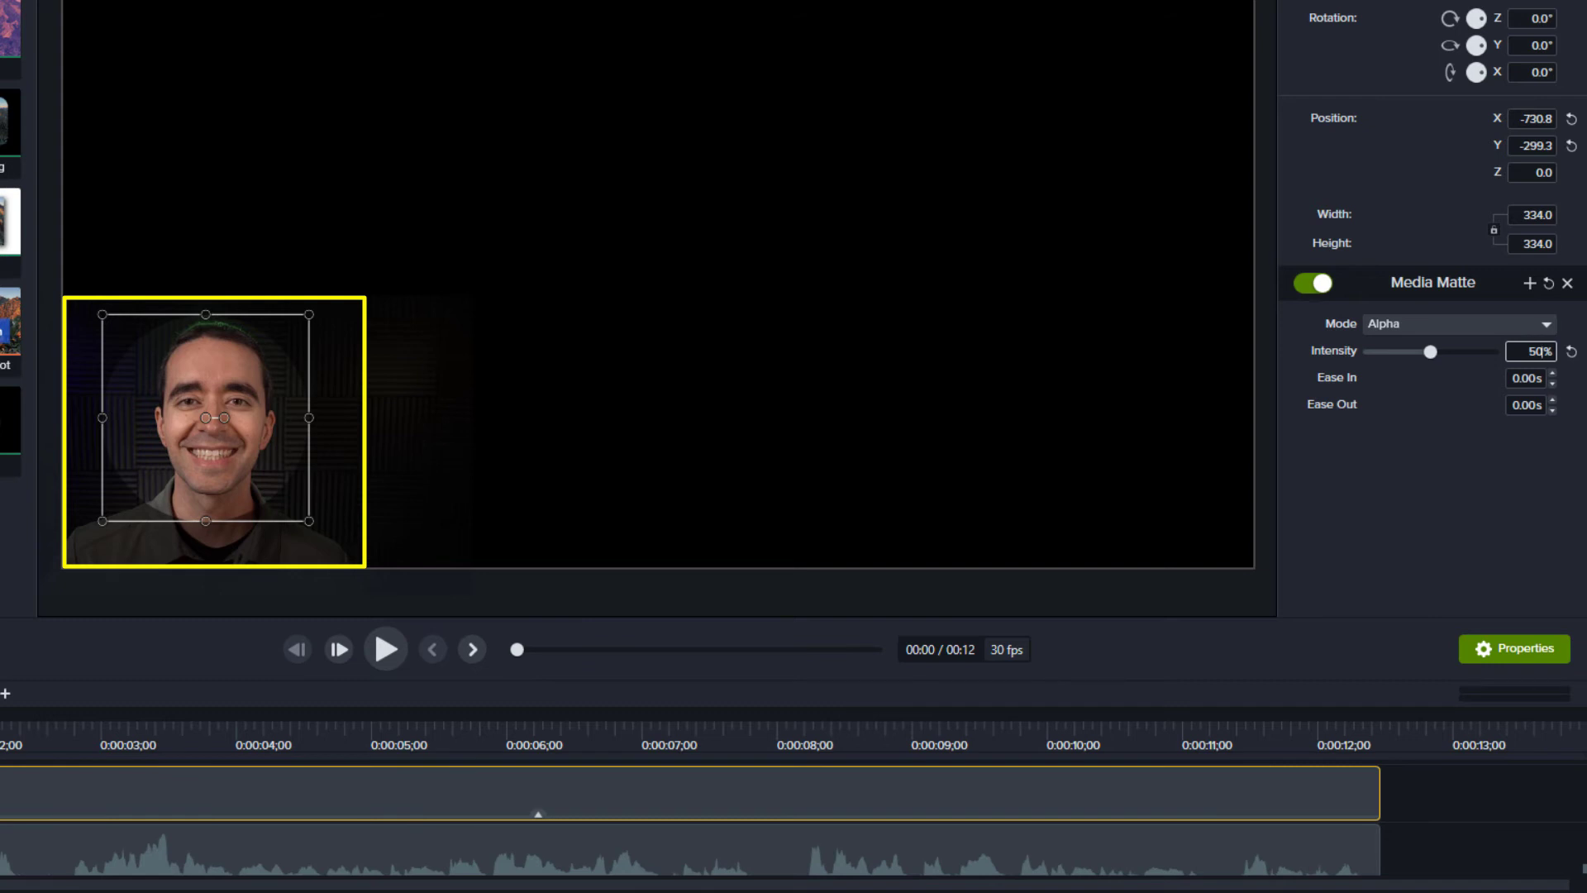
pyautogui.moveTo(1431, 351); pyautogui.dragTo(1370, 351)
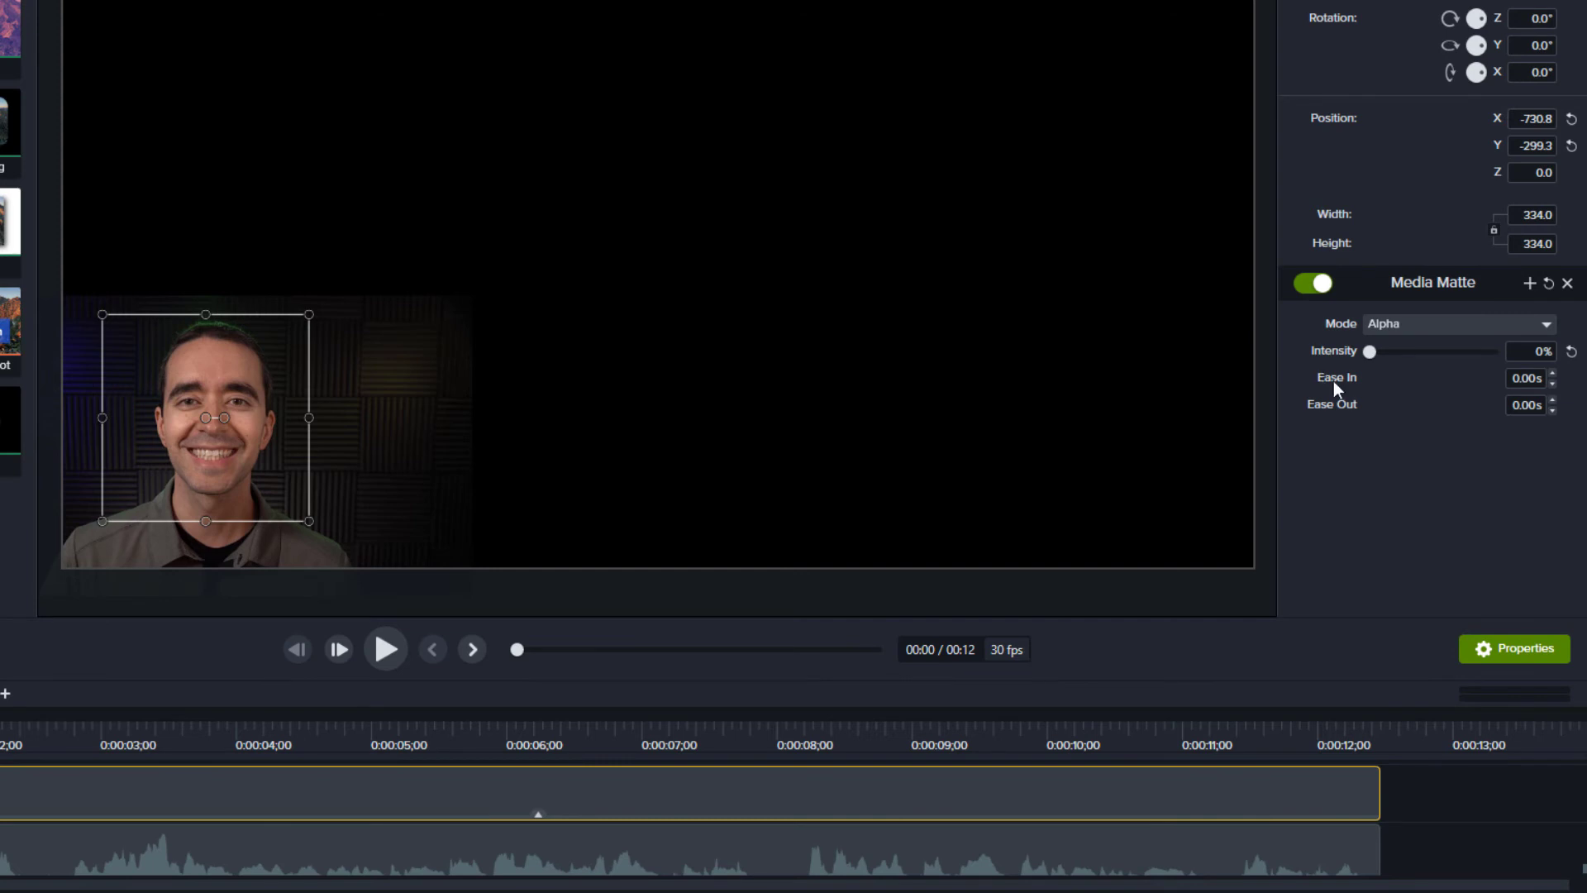
pyautogui.moveTo(1371, 350); pyautogui.dragTo(1489, 350)
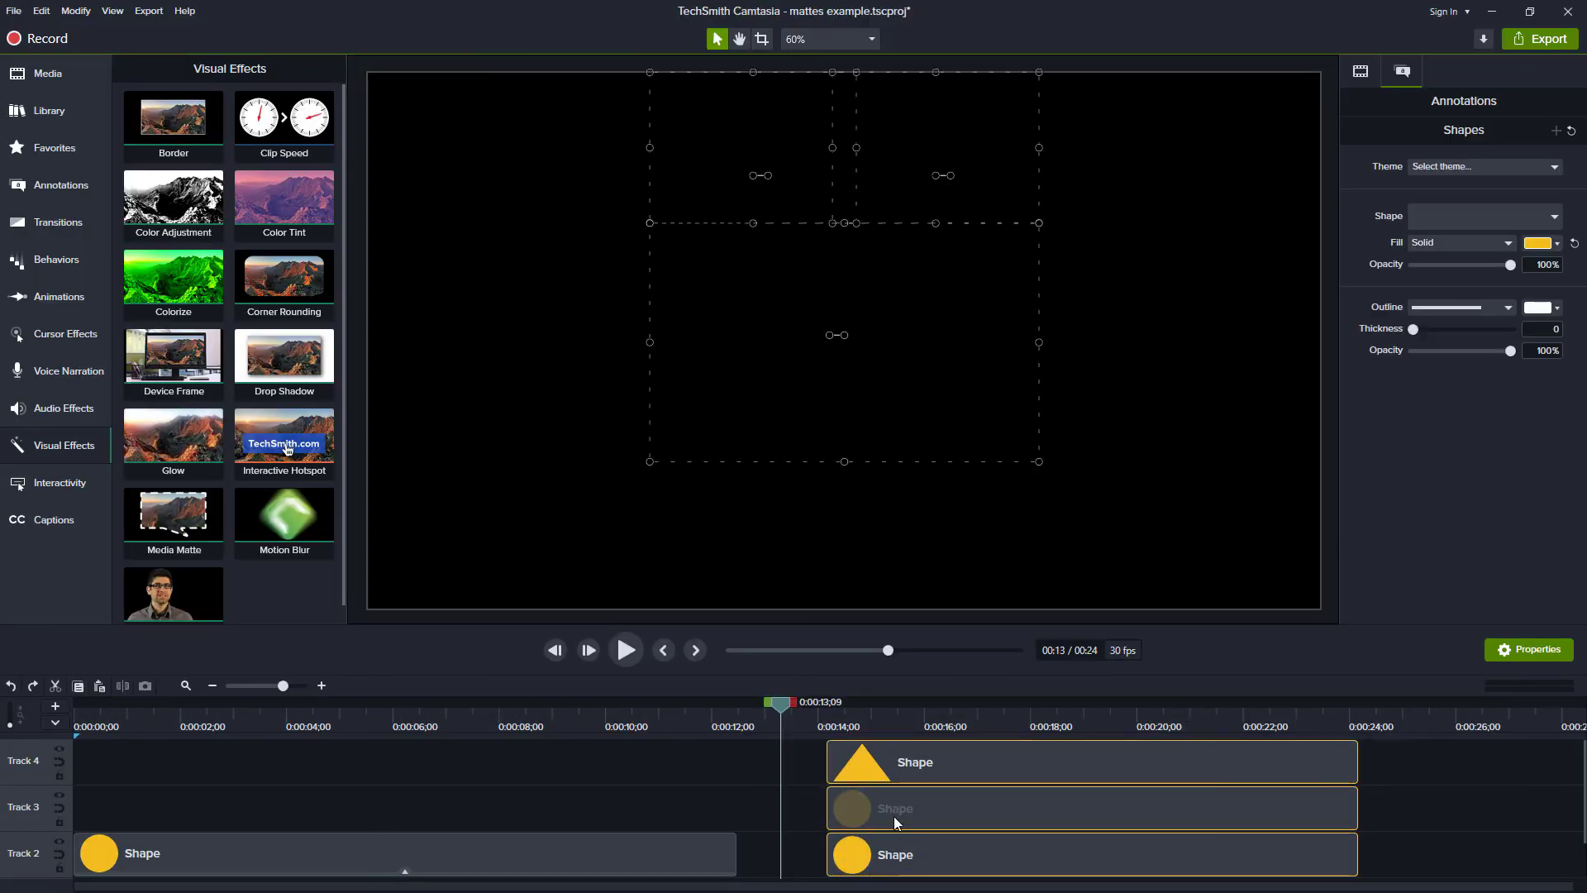
# Group the triangle and two circles into one clip forming a heart-shaped matte
pyautogui.rightClick(895, 809)
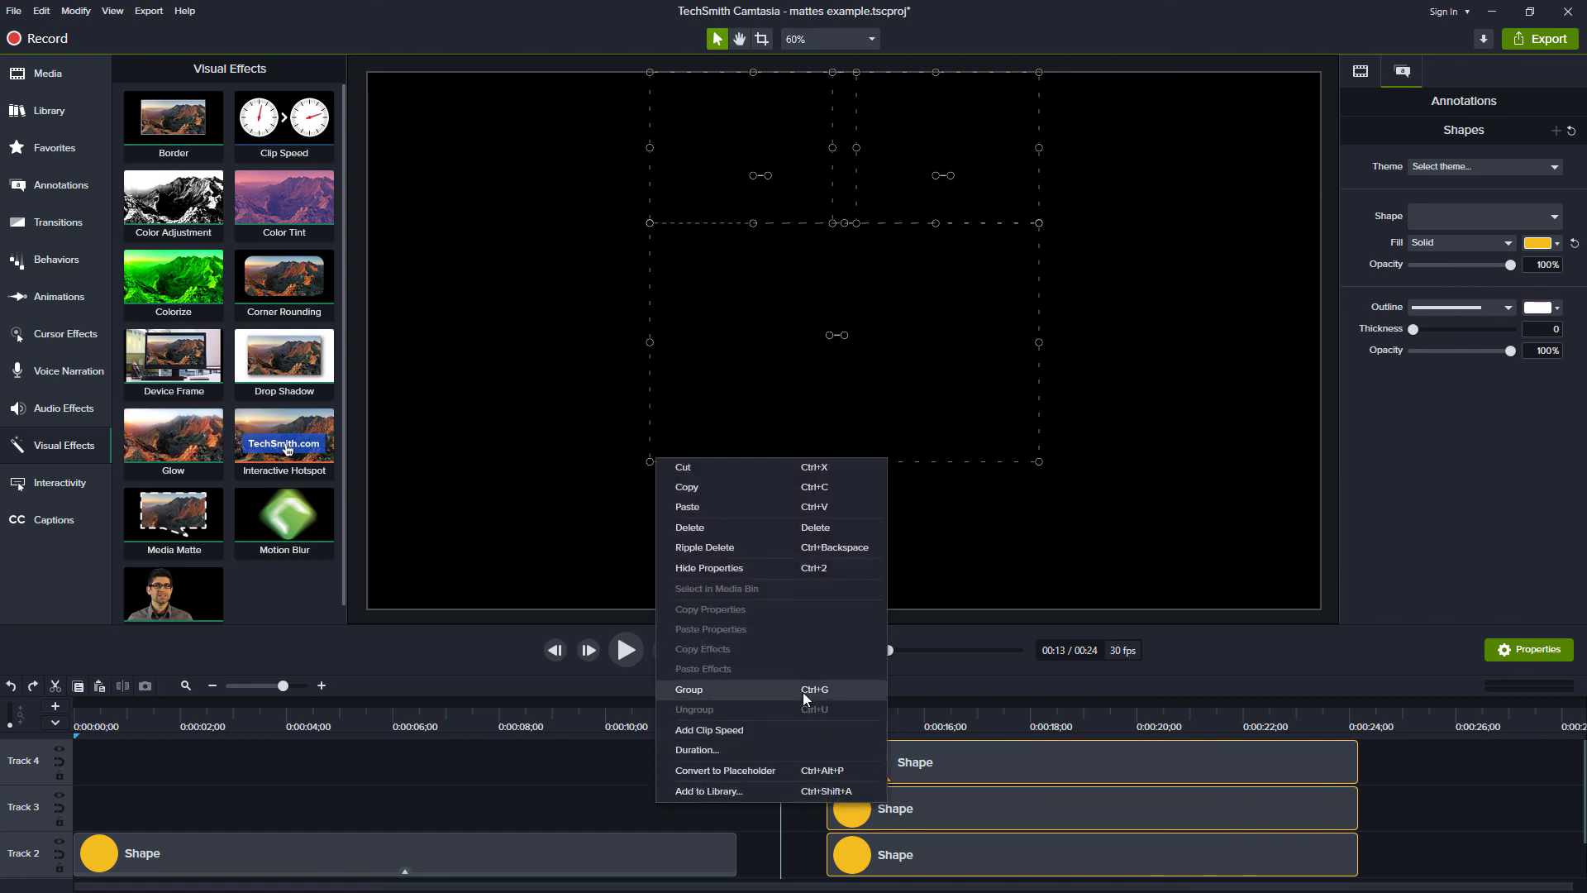
pyautogui.click(689, 690)
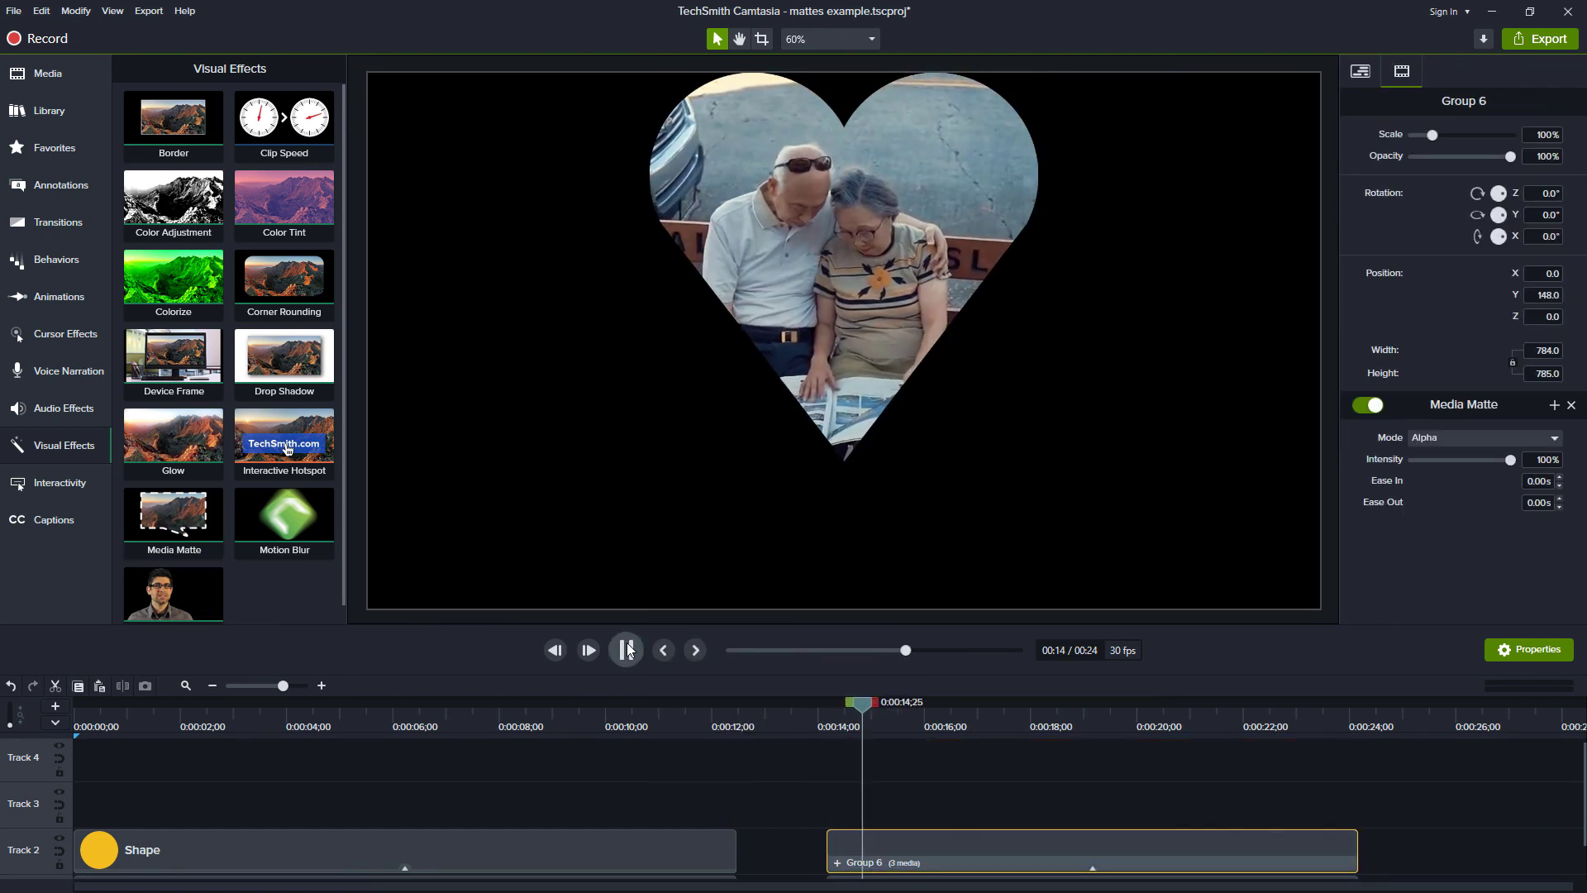